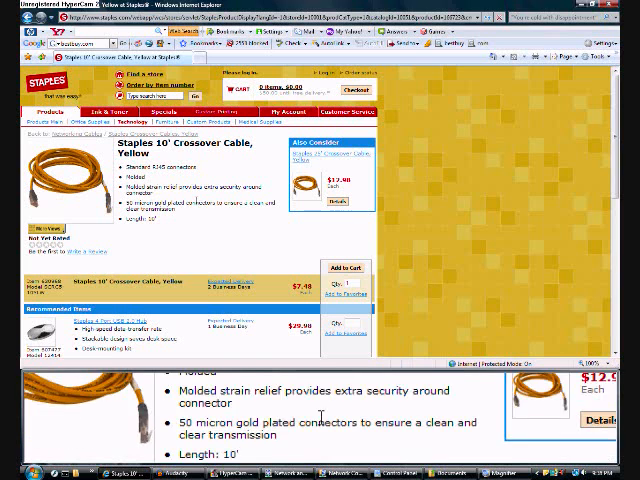
# Bring up the Control Panel home with its category list, including Network and Internet
pyautogui.scroll(3)
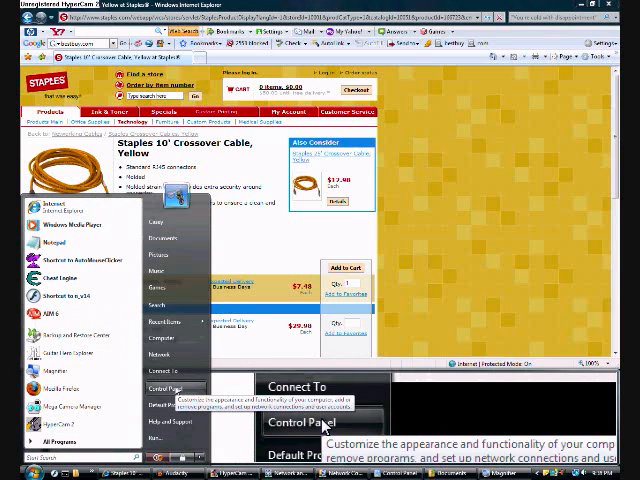
pyautogui.click(164, 388)
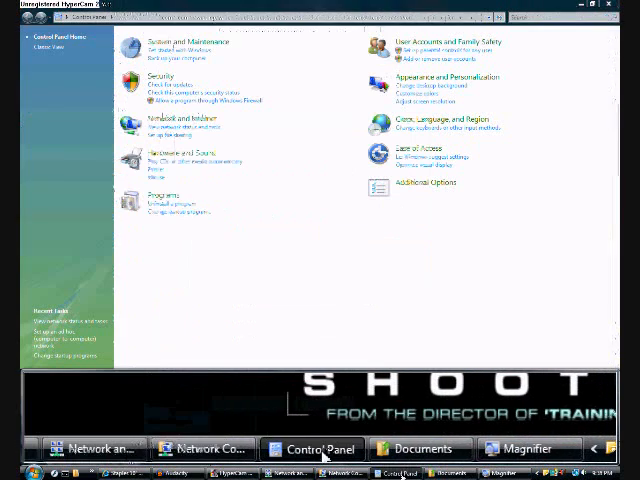